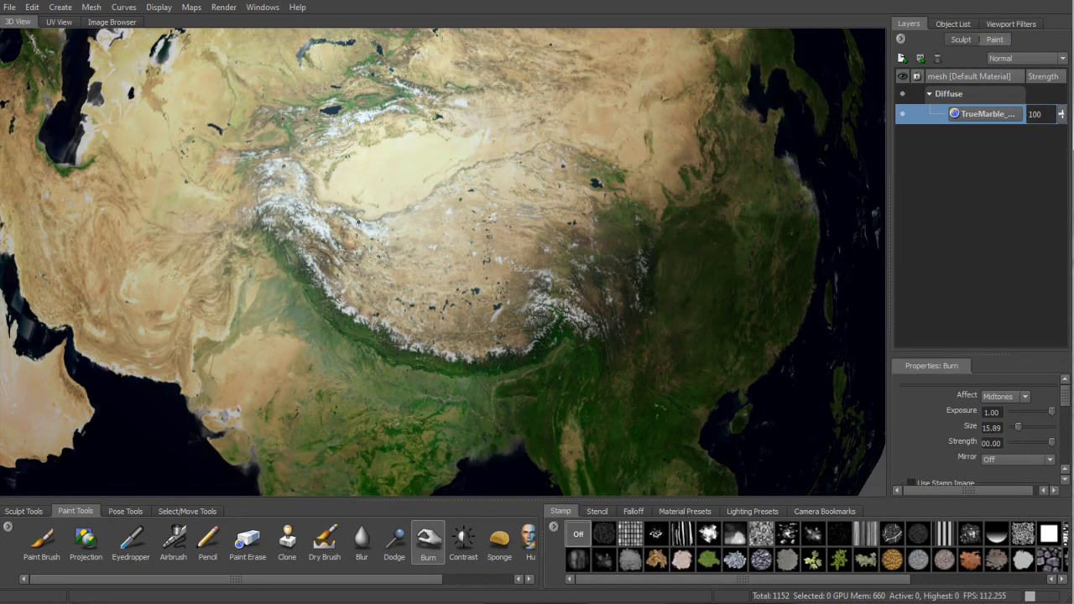
- Darken the Earth texture, then load the creased skull-prowed ship hull
left_click_drag(352, 210, 504, 344)
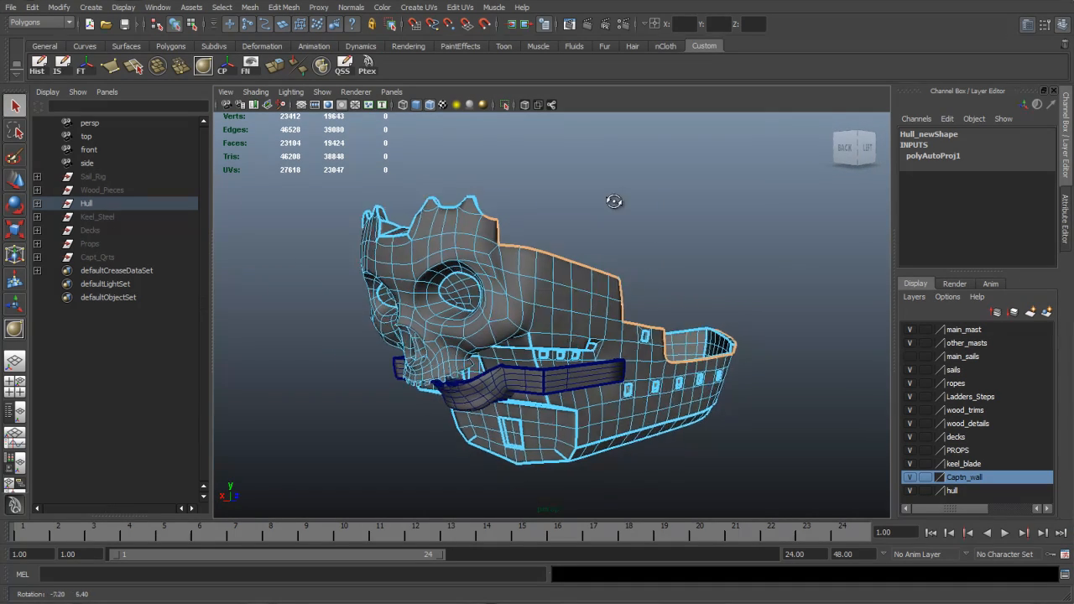
left_click(203, 65)
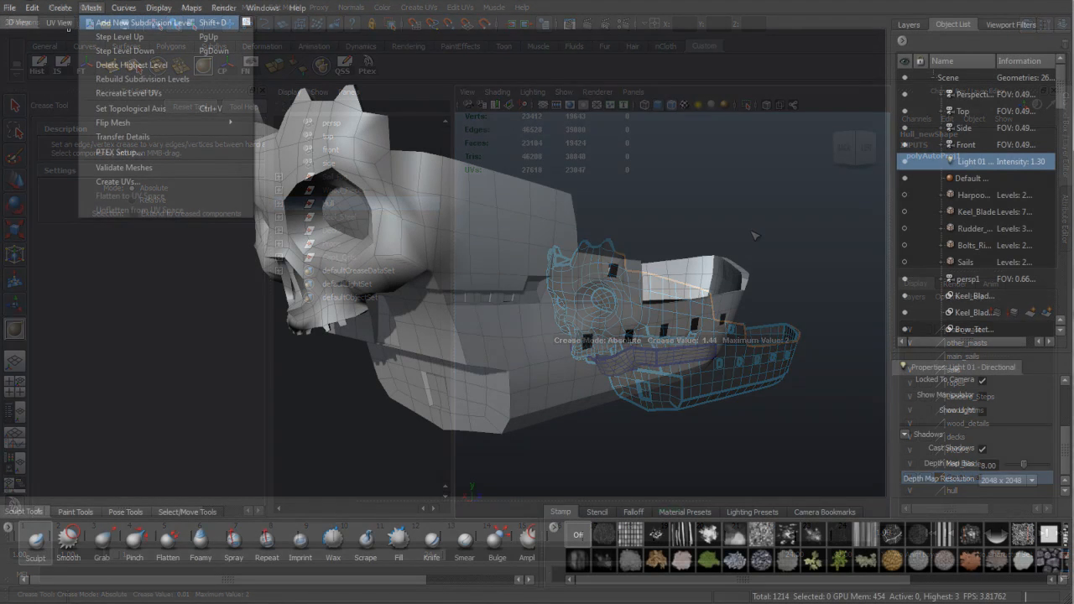
- Add a subdivision level keeping Preserve Hard Edges, Crease Hard Edges and Preserve Creasing
left_click(152, 22)
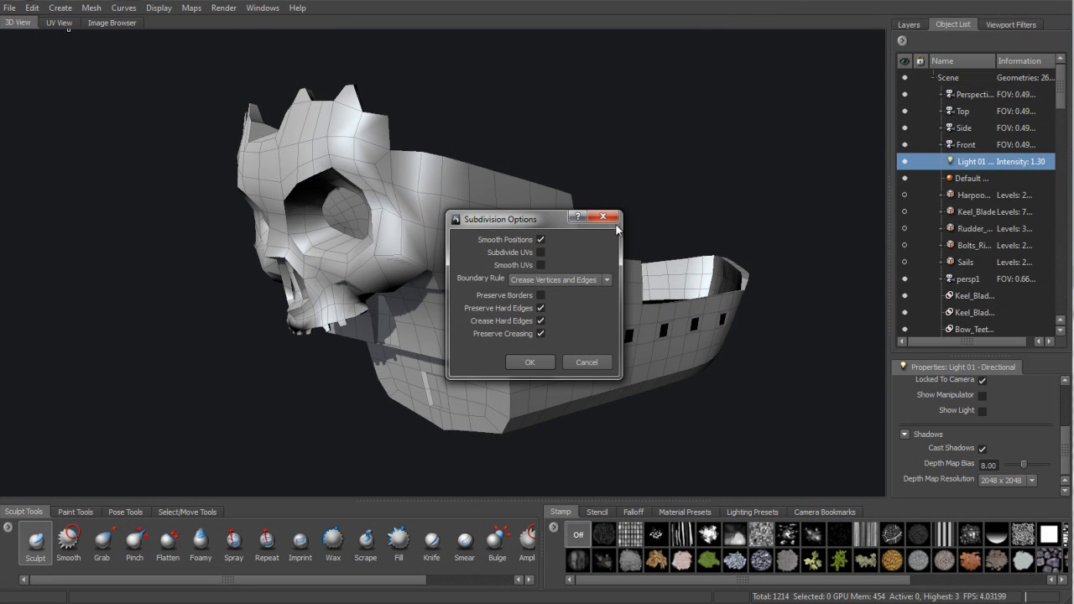
mouse_move(546, 302)
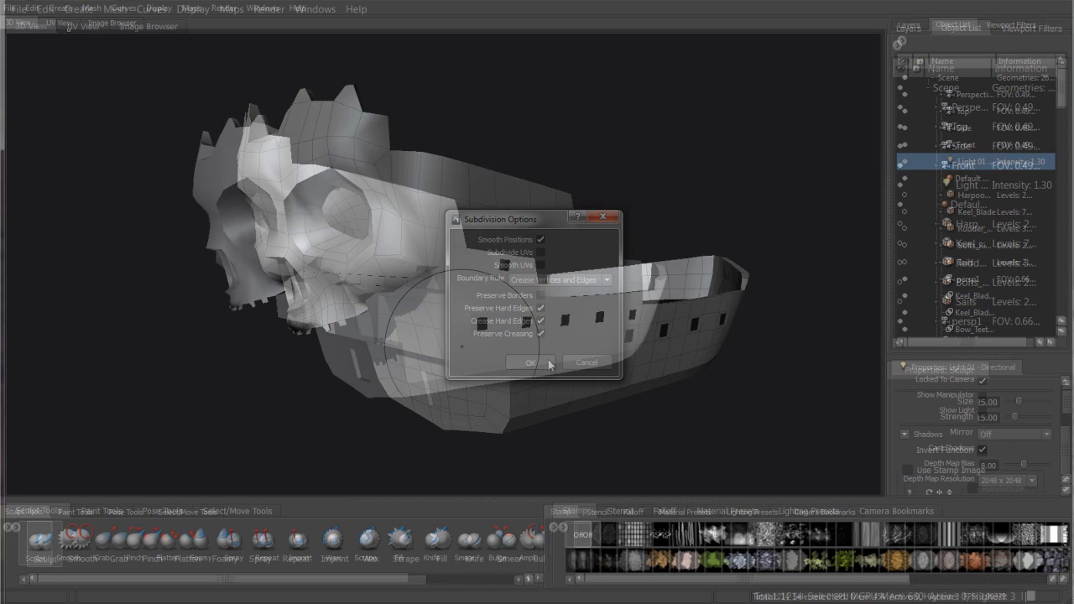
left_click(530, 362)
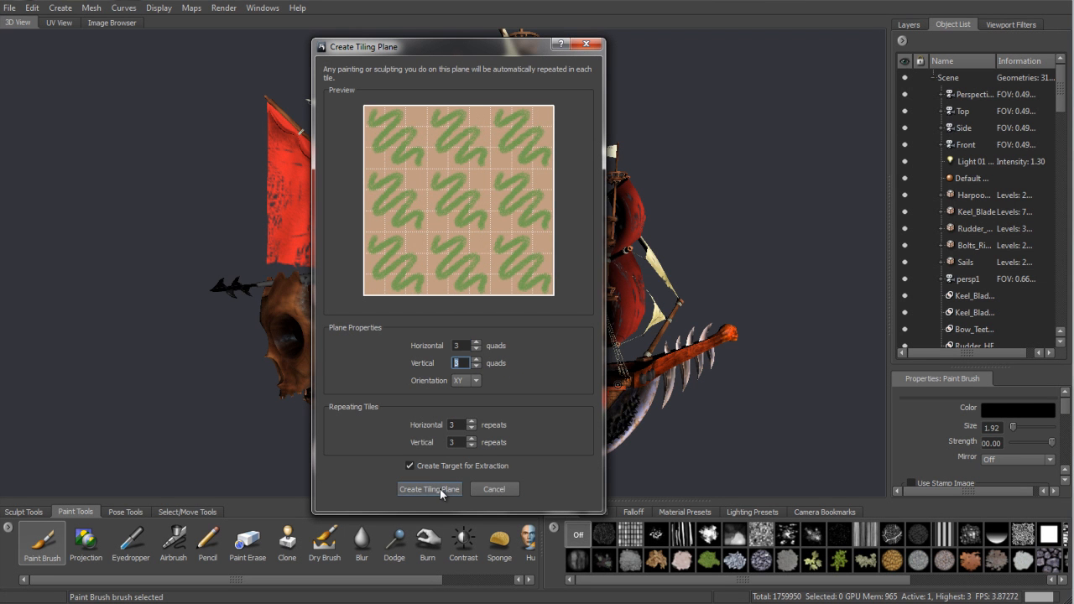
- Create a 3×3 tiling plane and sculpt wavy stamped stone strokes across it
left_click(429, 489)
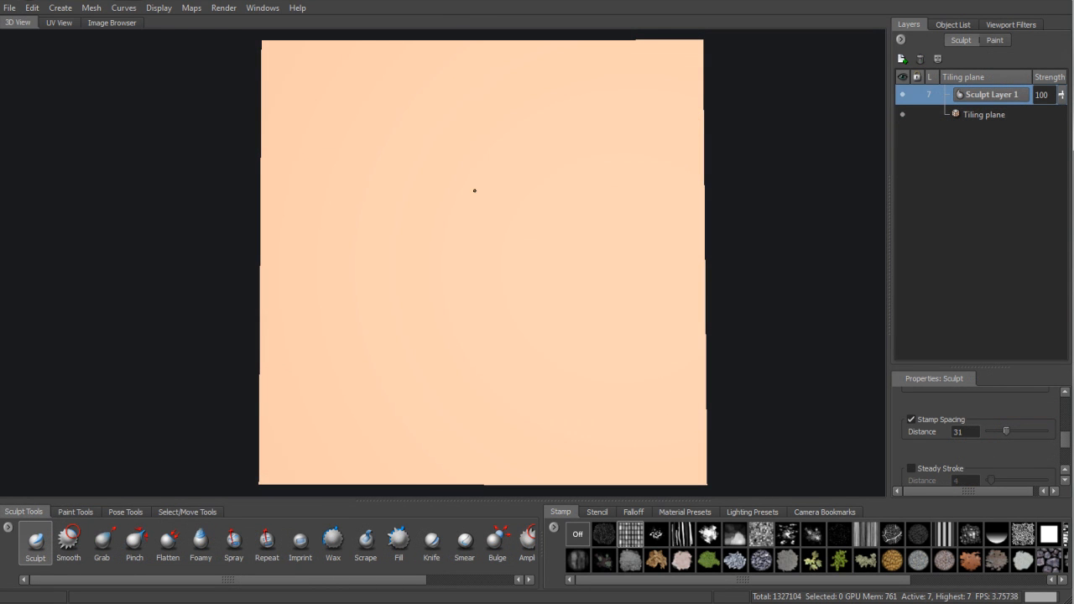
left_click_drag(469, 176, 504, 349)
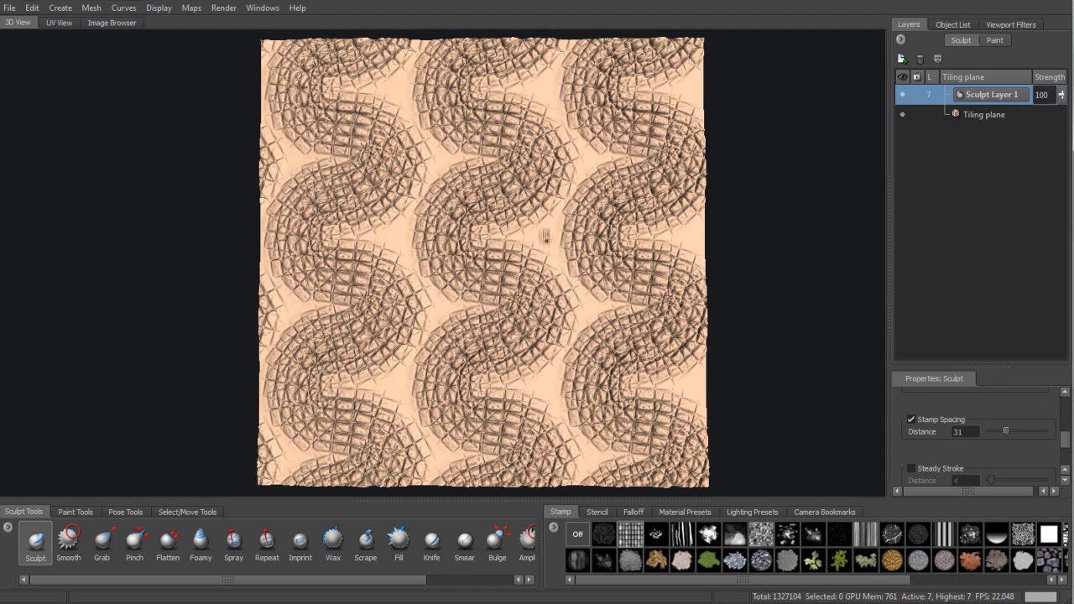
left_click_drag(543, 233, 543, 405)
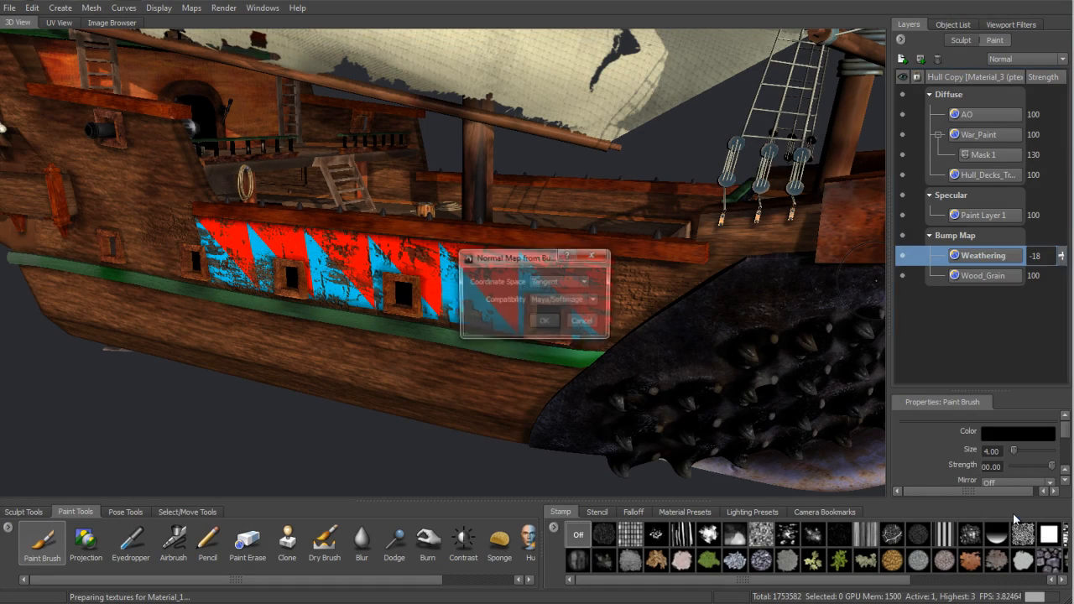
- Convert Weathering to a tangent-space Maya/Softimage normal map, then right-click a paint layer
left_click(592, 300)
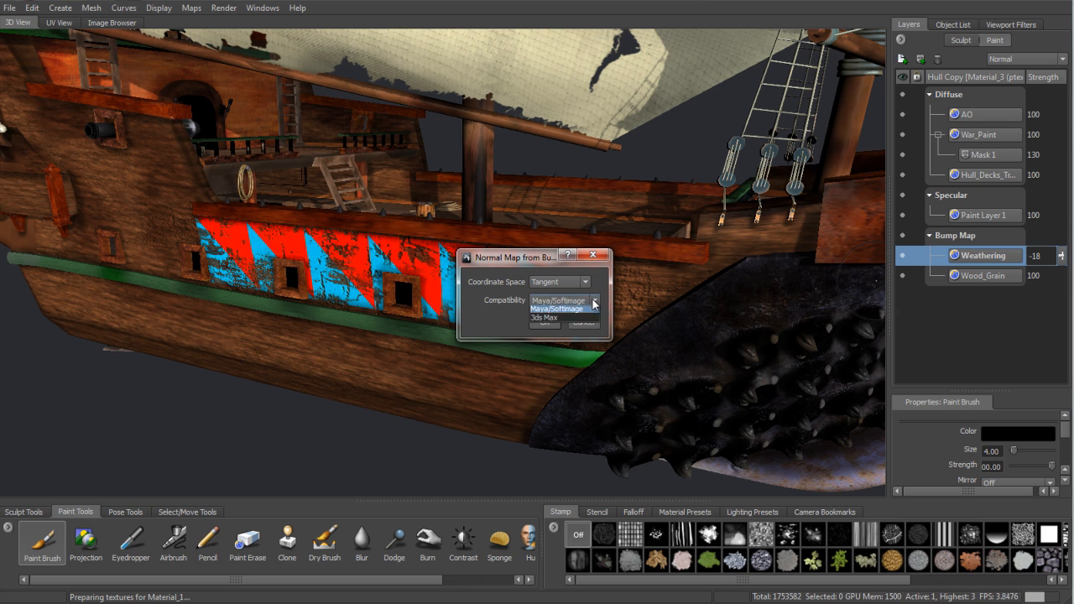
left_click(556, 300)
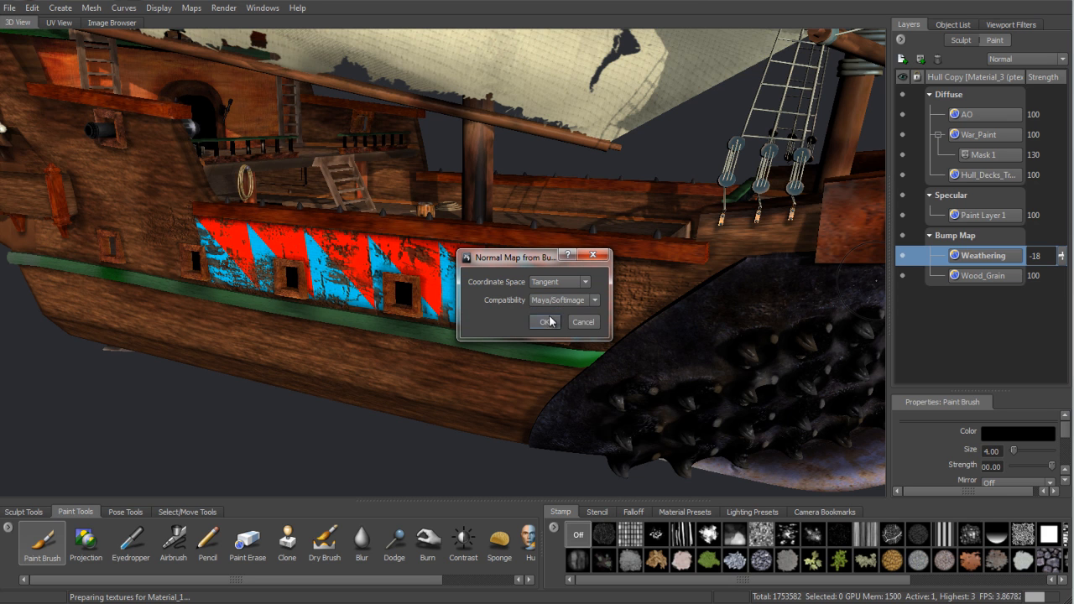
left_click(544, 321)
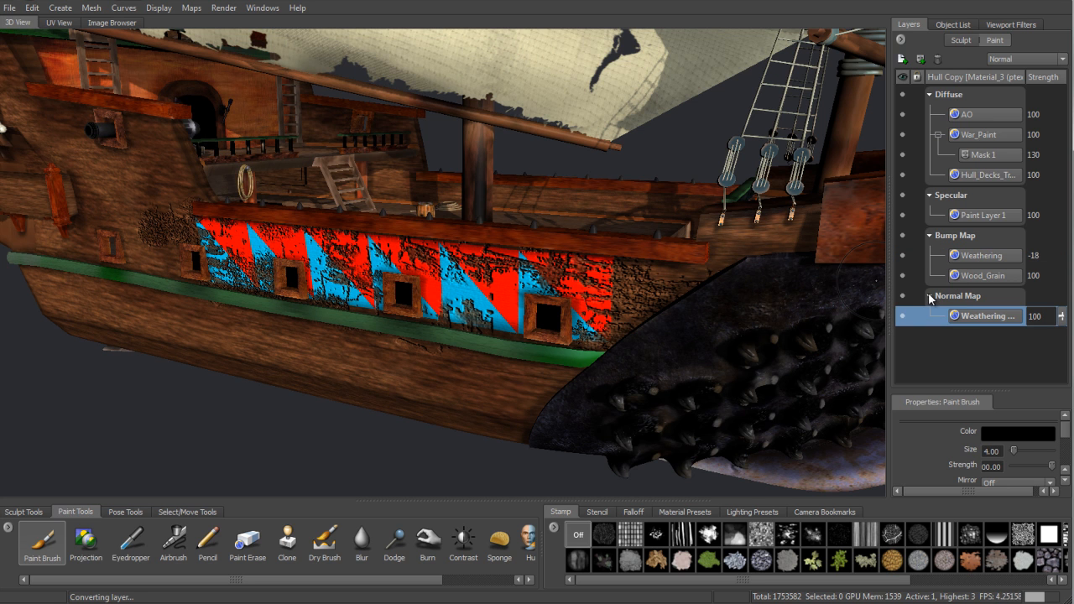
right_click(985, 315)
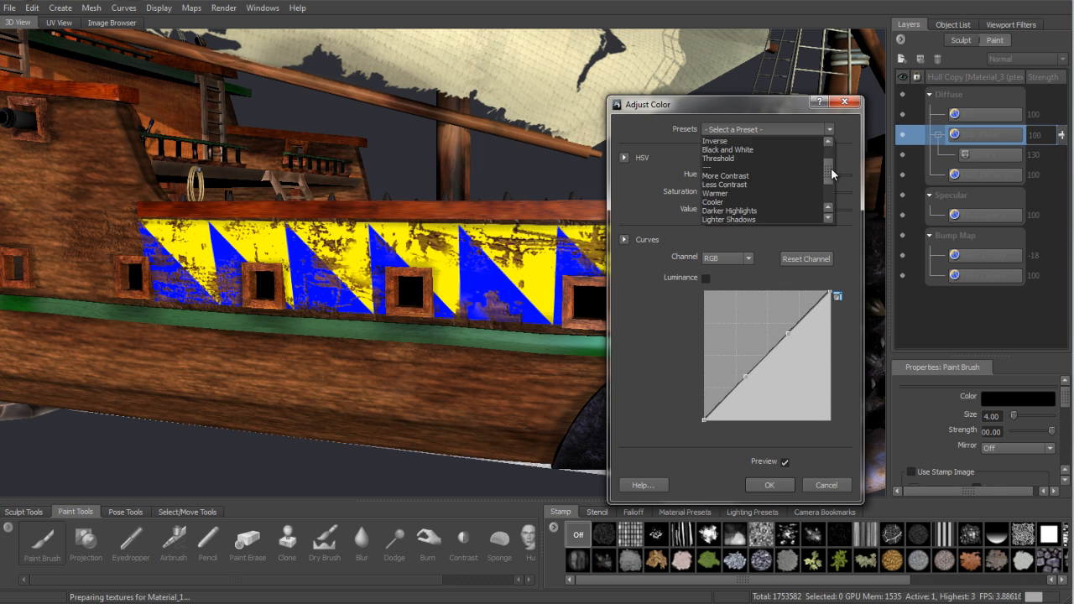
- Apply the Darker Highlights preset to the War_Paint layer colours
scroll("down", 3)
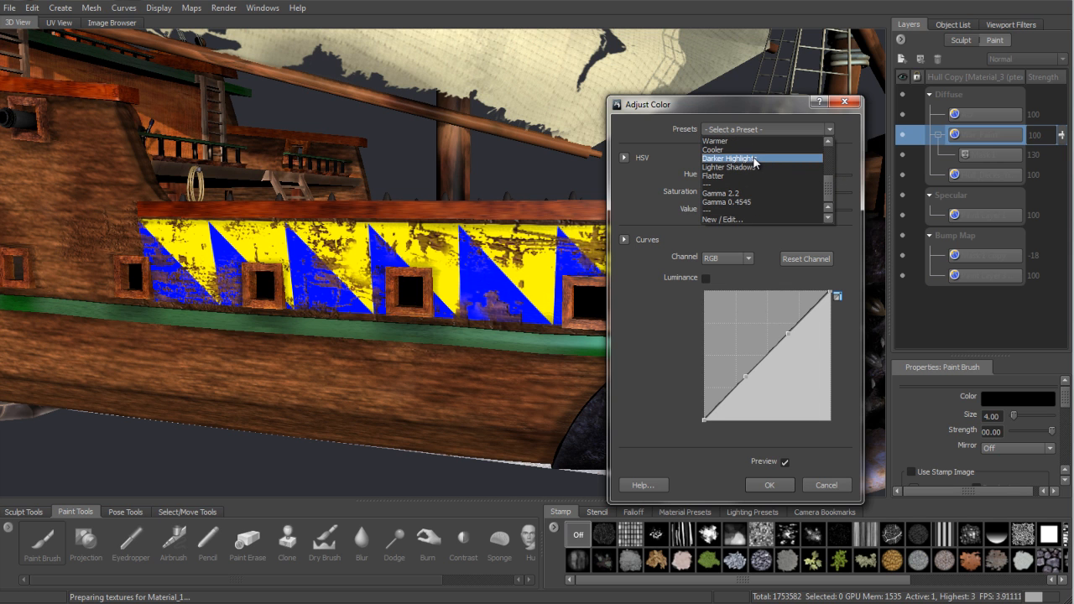
left_click(731, 158)
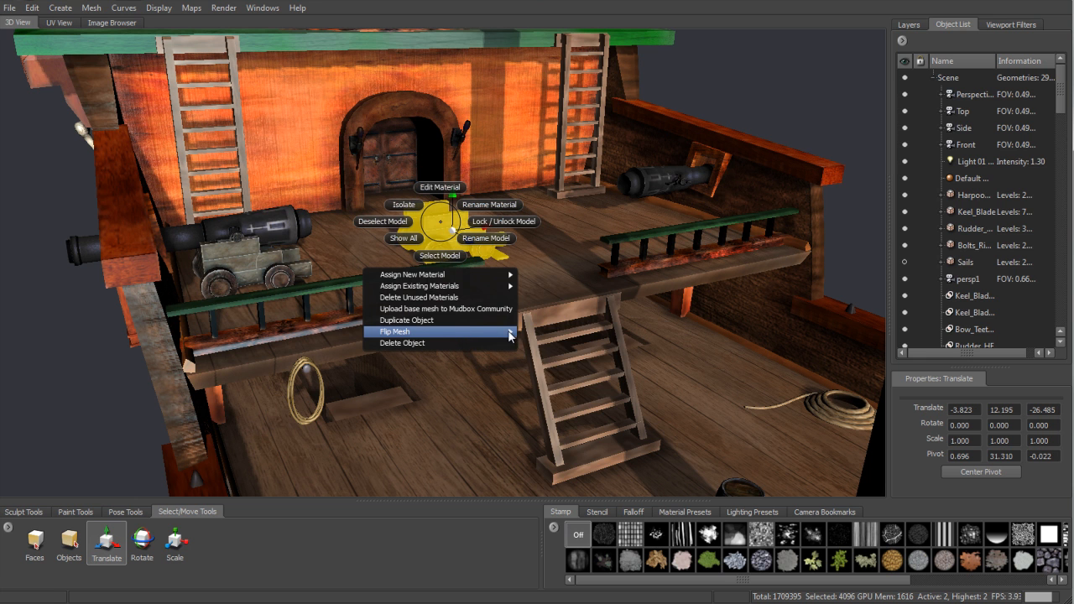
- Flip the deck prop's mesh and move a barrel copy beside the rope coil
left_click(393, 331)
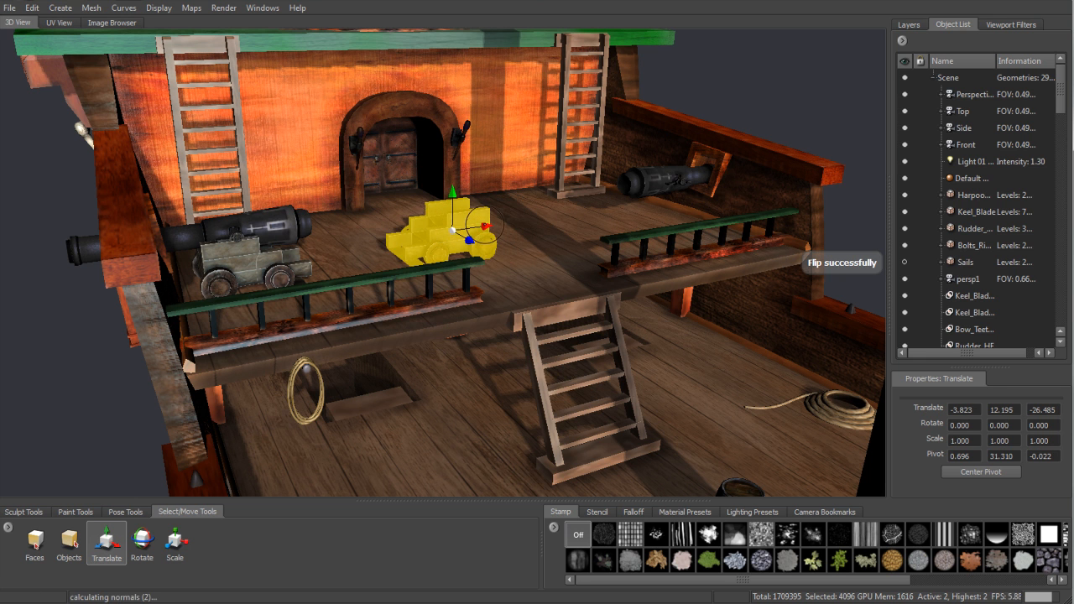
left_click_drag(452, 222, 646, 205)
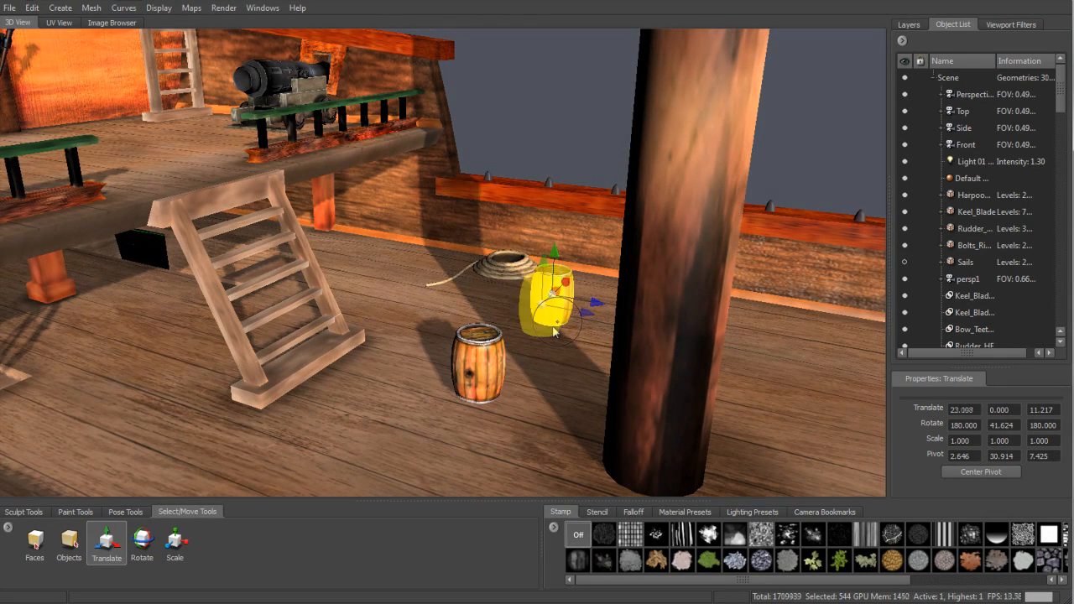
right_click(550, 298)
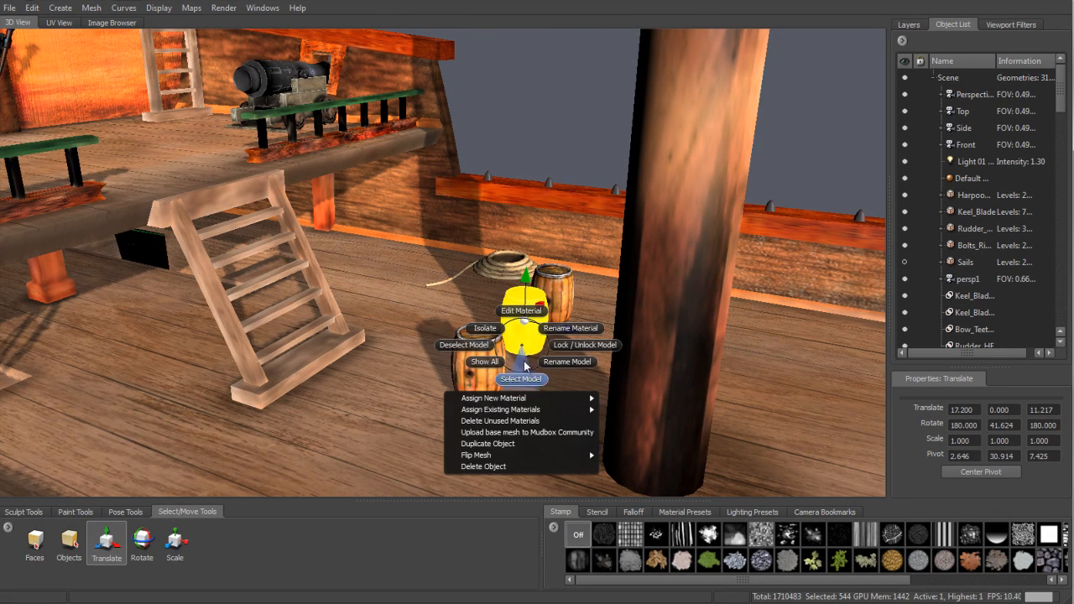